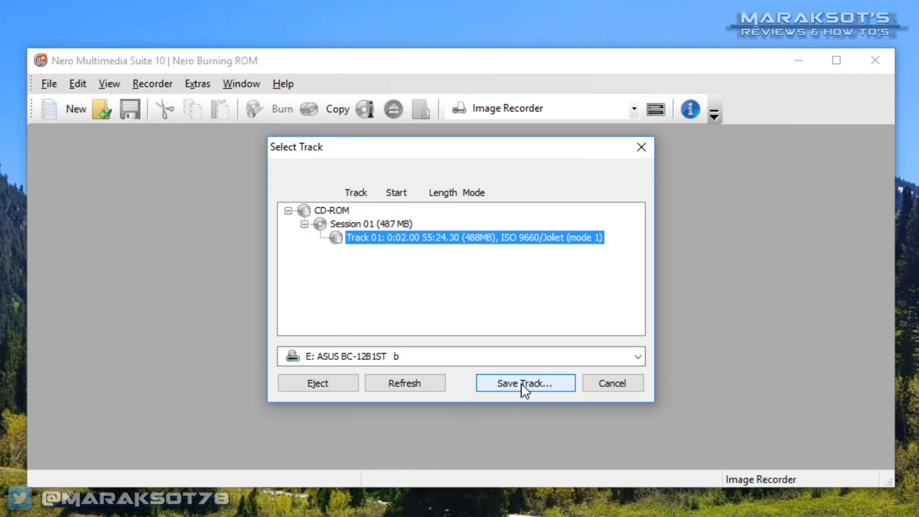
Step: Save the disc's data track as an ISO image file, starting the file name with 'P'
{"action": "left_click", "coordinate": [525, 383]}
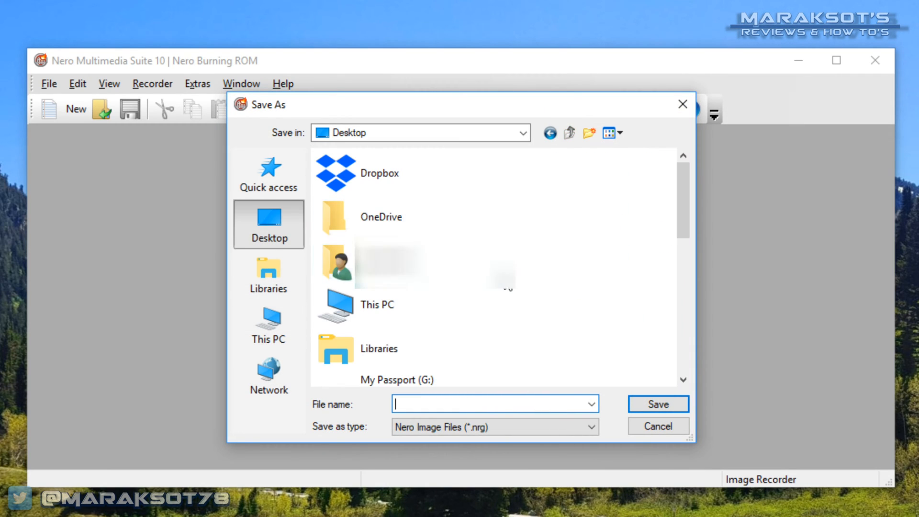
{"action": "left_click", "coordinate": [493, 427]}
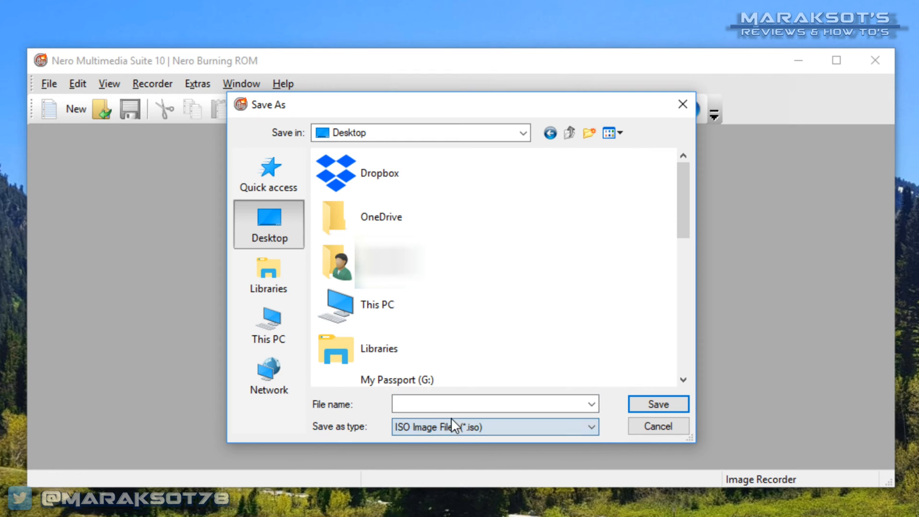
{"action": "type", "text": "P"}
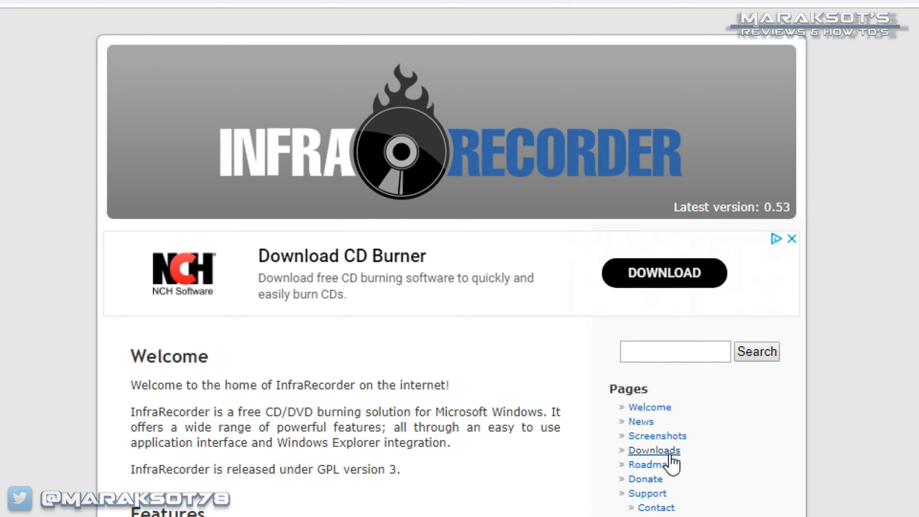
Step: Download InfraRecorder from its Downloads page and install it to the default folder
{"action": "left_click", "coordinate": [653, 449]}
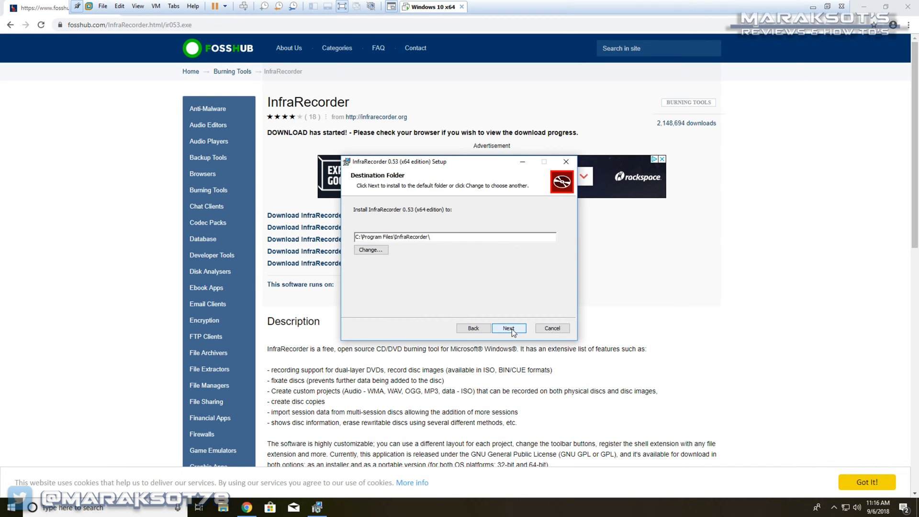
{"action": "left_click", "coordinate": [507, 327]}
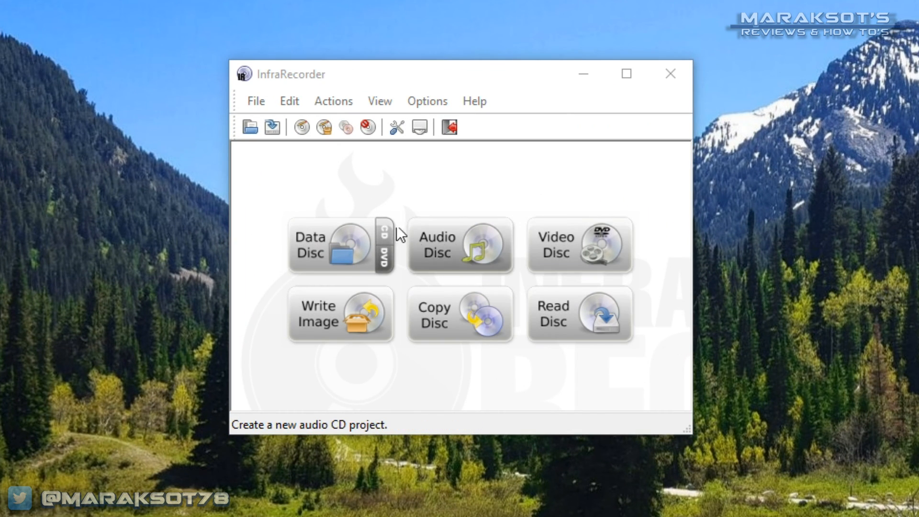
Step: Start Copy Disc to a Disc Image with source drive E: and pick the image location
{"action": "left_click", "coordinate": [333, 101]}
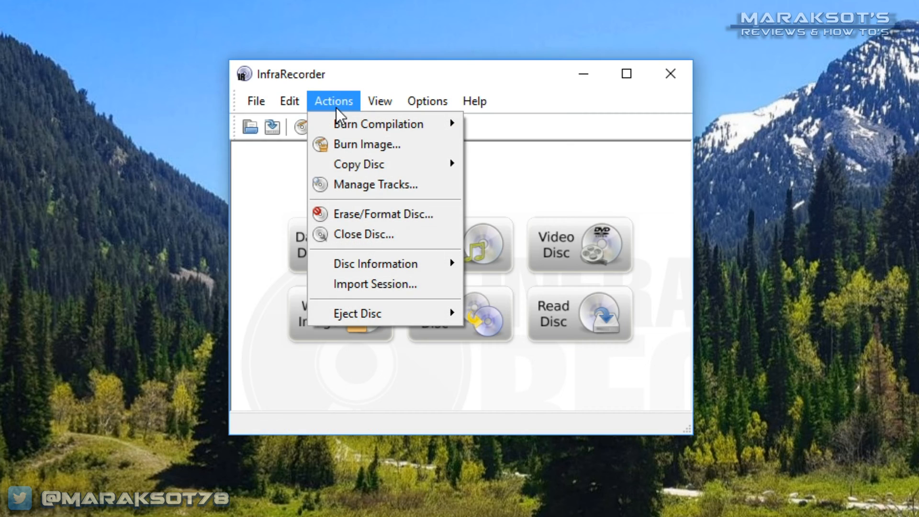
{"action": "mouse_move", "coordinate": [358, 164]}
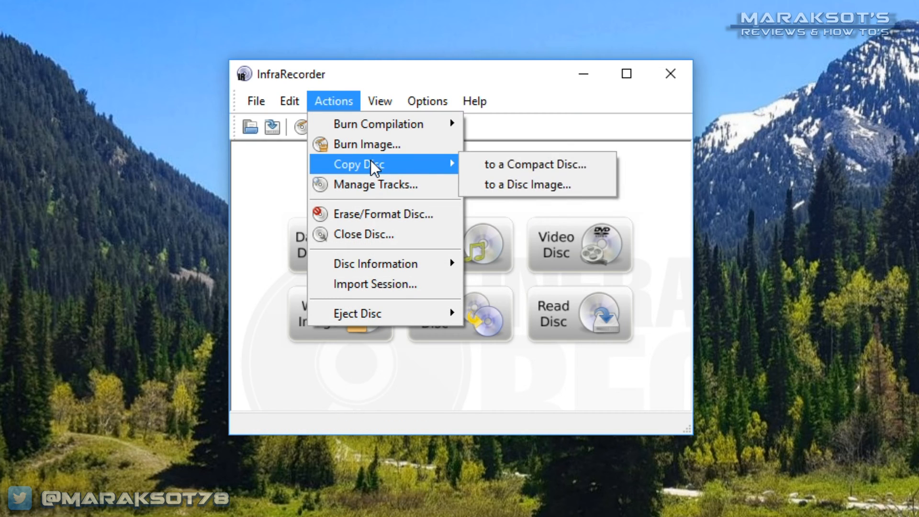
{"action": "mouse_move", "coordinate": [529, 183]}
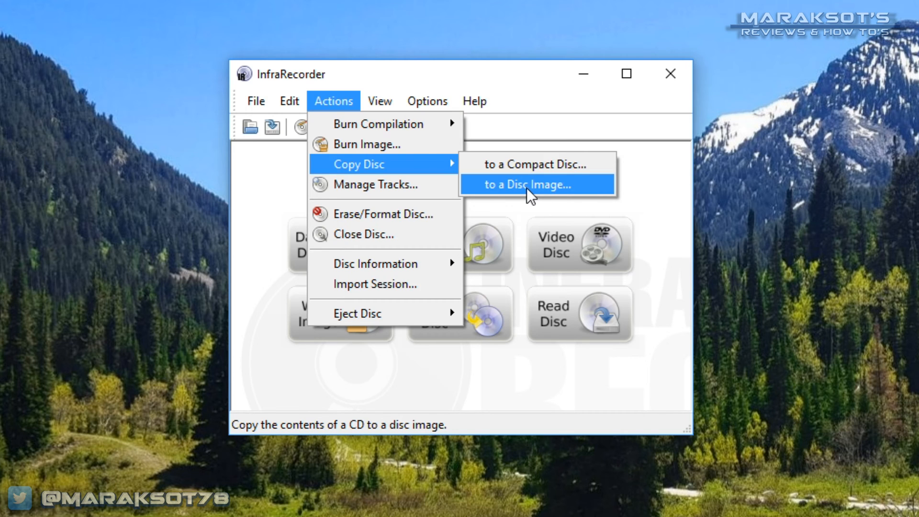
{"action": "left_click", "coordinate": [530, 183]}
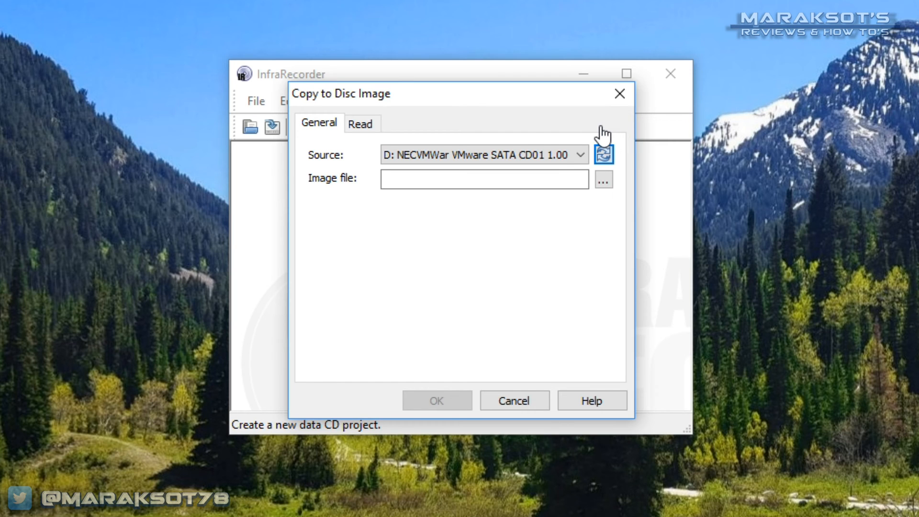
{"action": "mouse_move", "coordinate": [464, 127]}
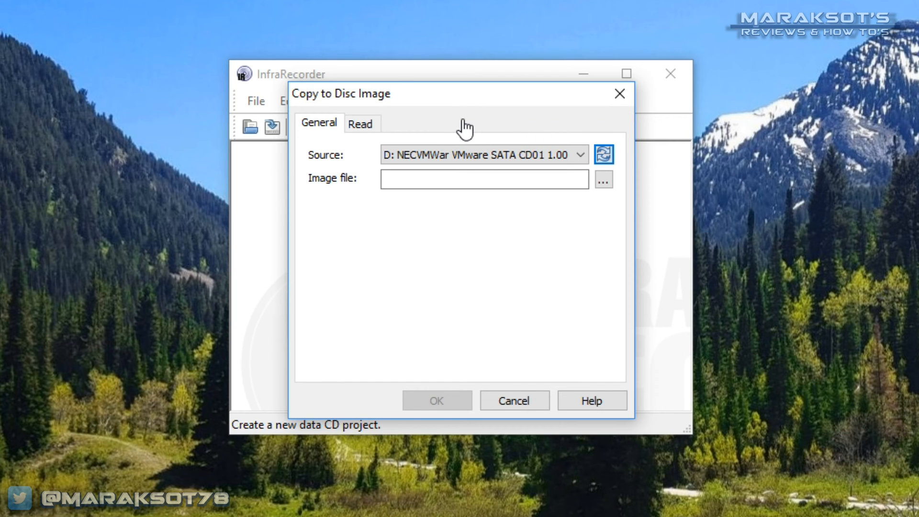
{"action": "mouse_move", "coordinate": [551, 172]}
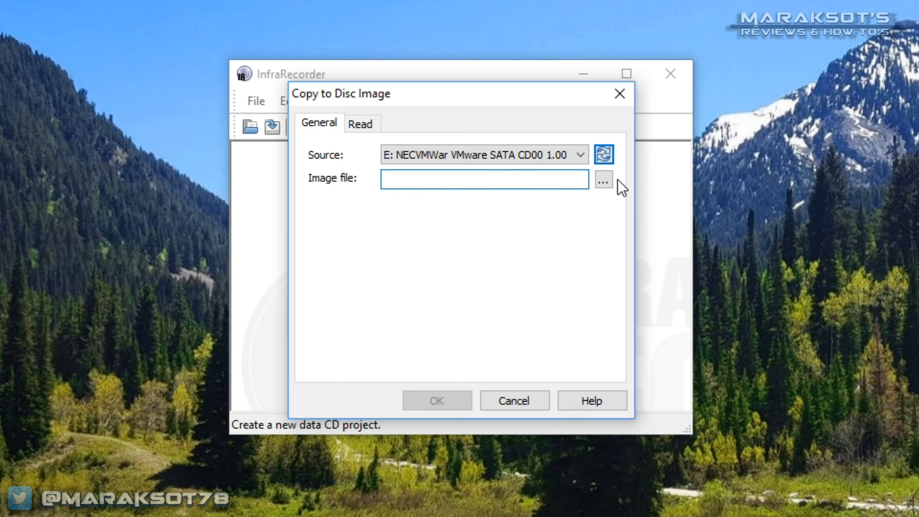
{"action": "left_click", "coordinate": [603, 178]}
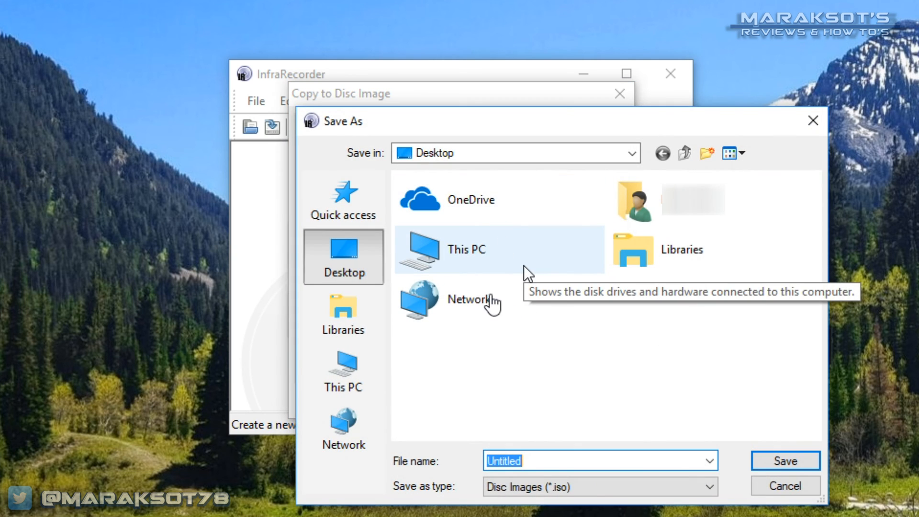
{"action": "mouse_move", "coordinate": [519, 303]}
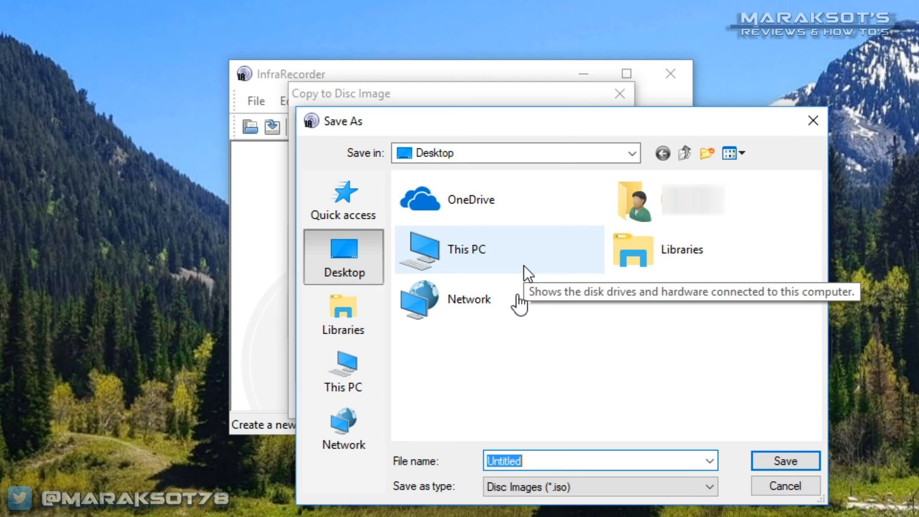
{"action": "mouse_move", "coordinate": [436, 297]}
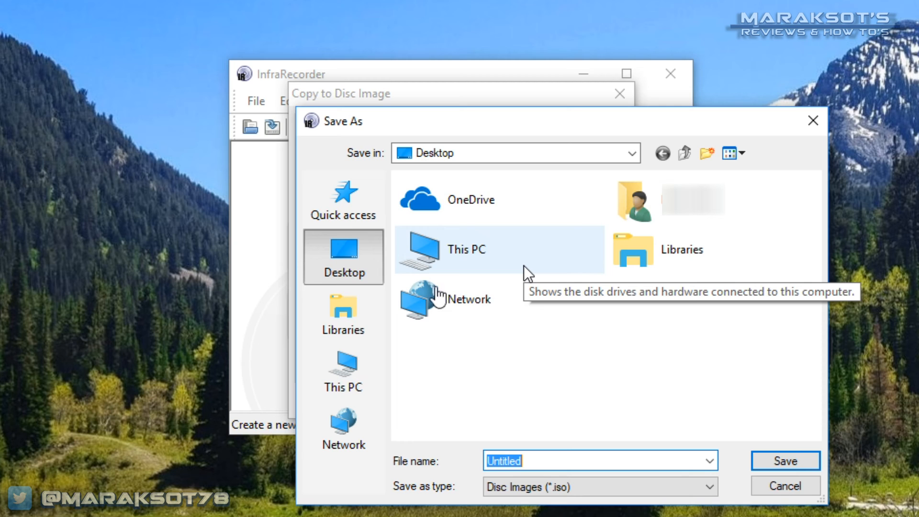
{"action": "mouse_move", "coordinate": [538, 287]}
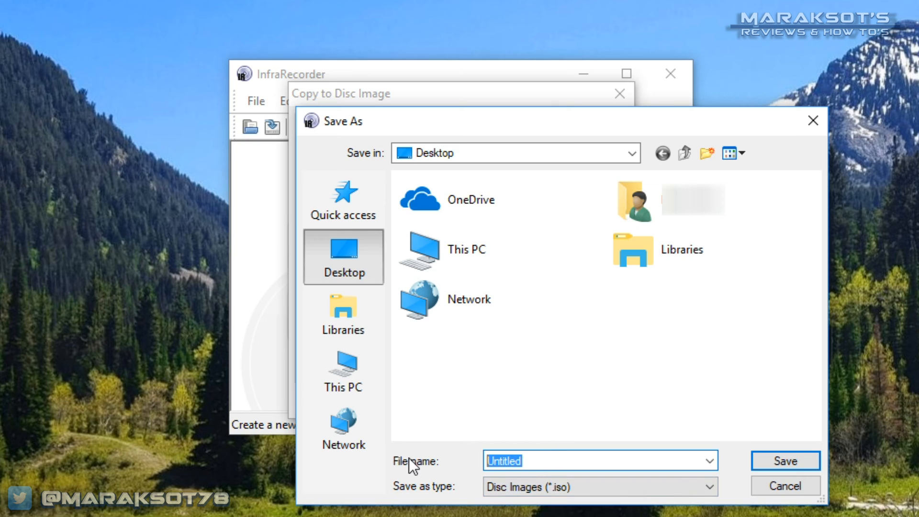
Step: Save the image as 'Photoshop Elements' on the Desktop and start the copy
{"action": "type", "text": "Photo"}
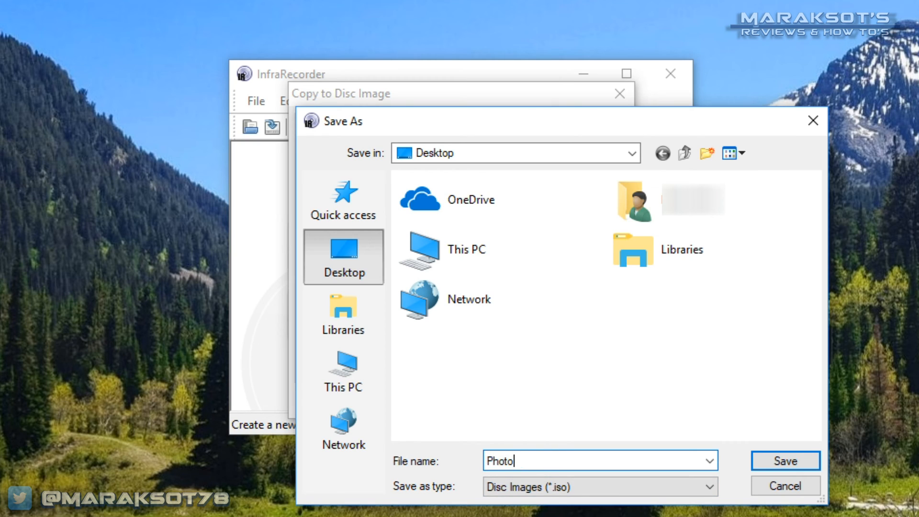
{"action": "type", "text": "shop E"}
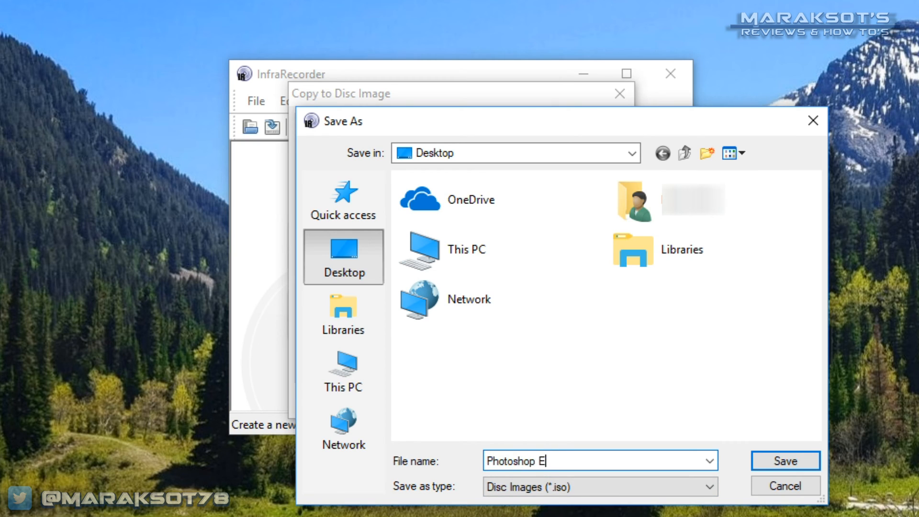
{"action": "type", "text": "lements"}
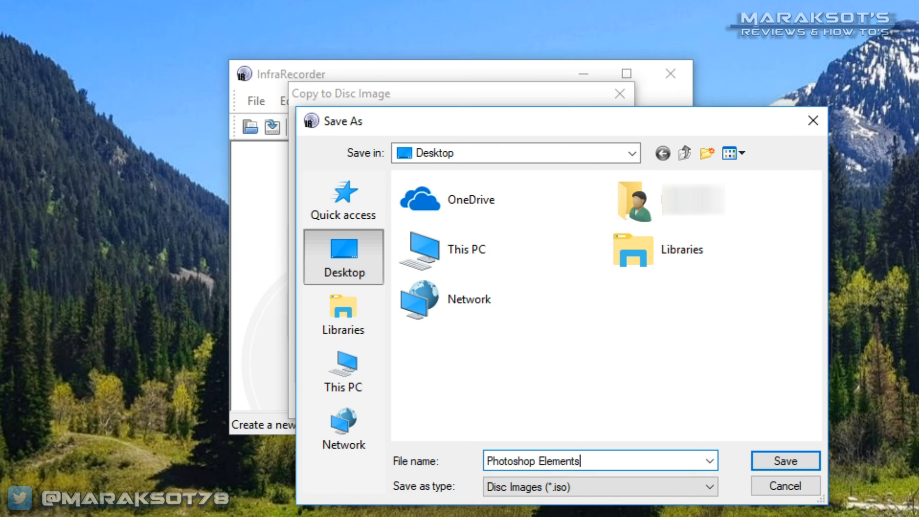
{"action": "mouse_move", "coordinate": [663, 458]}
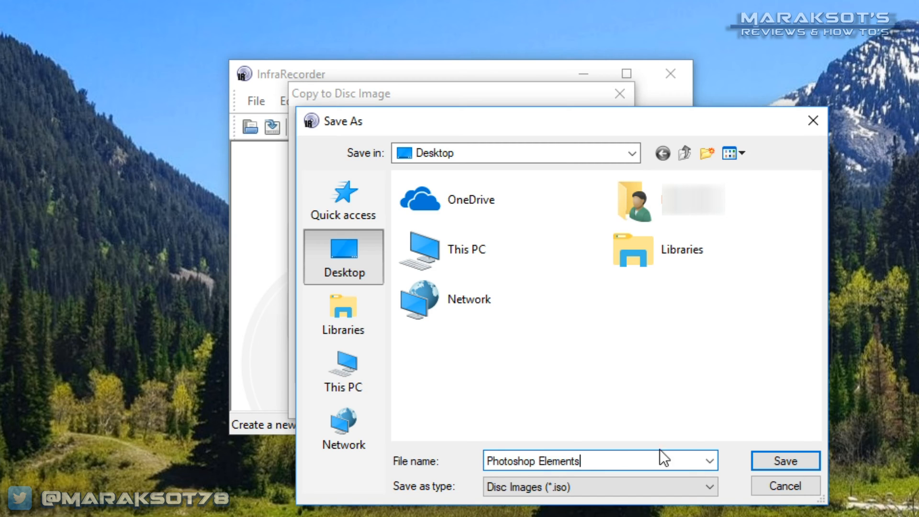
{"action": "left_click", "coordinate": [783, 460]}
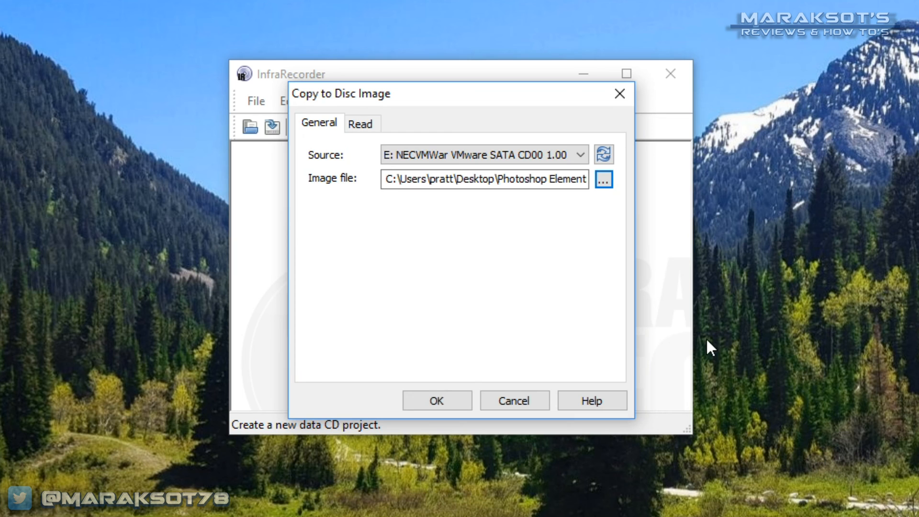
{"action": "left_click", "coordinate": [436, 401]}
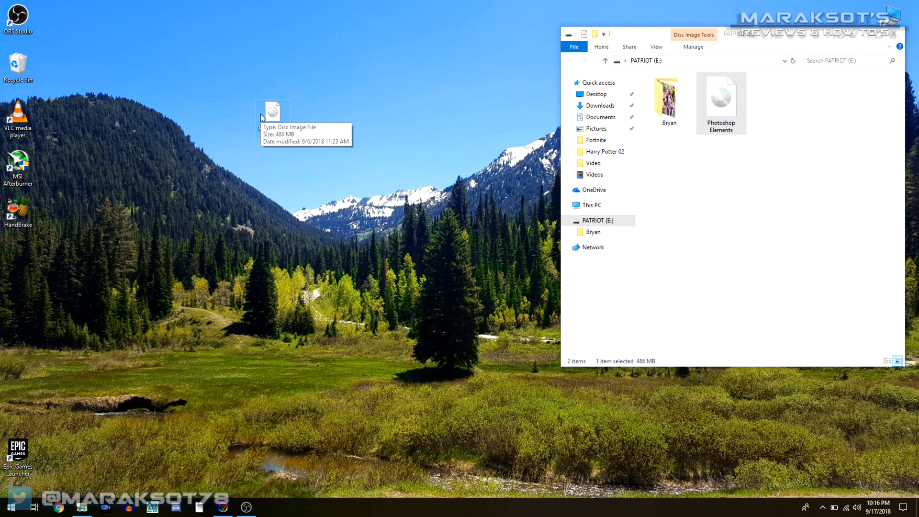
{"action": "mouse_move", "coordinate": [282, 114]}
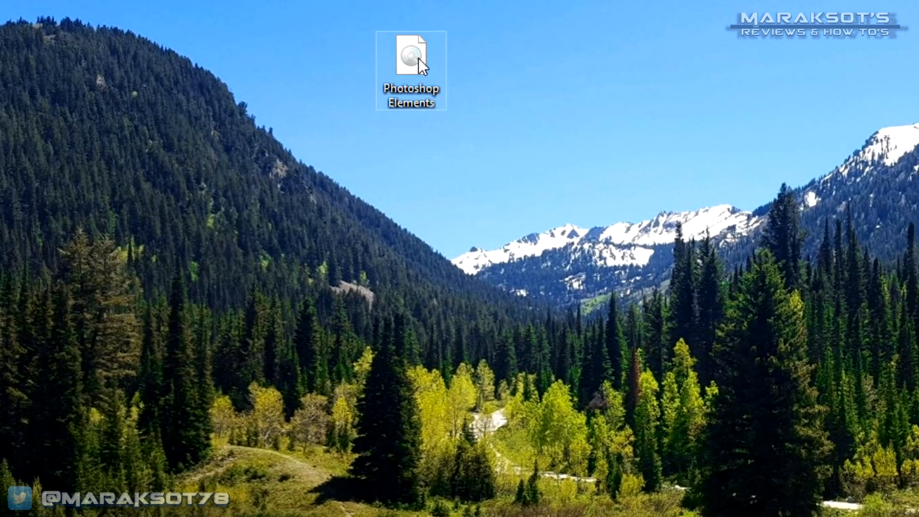
Step: Mount the Photoshop Elements ISO from the desktop and run Autoplay from DVD drive F:
{"action": "double_click", "coordinate": [410, 53]}
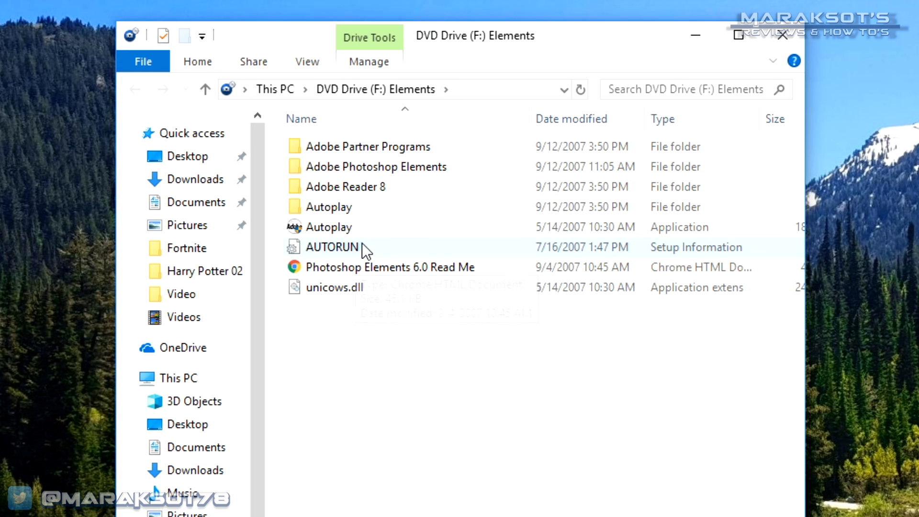
{"action": "mouse_move", "coordinate": [372, 258]}
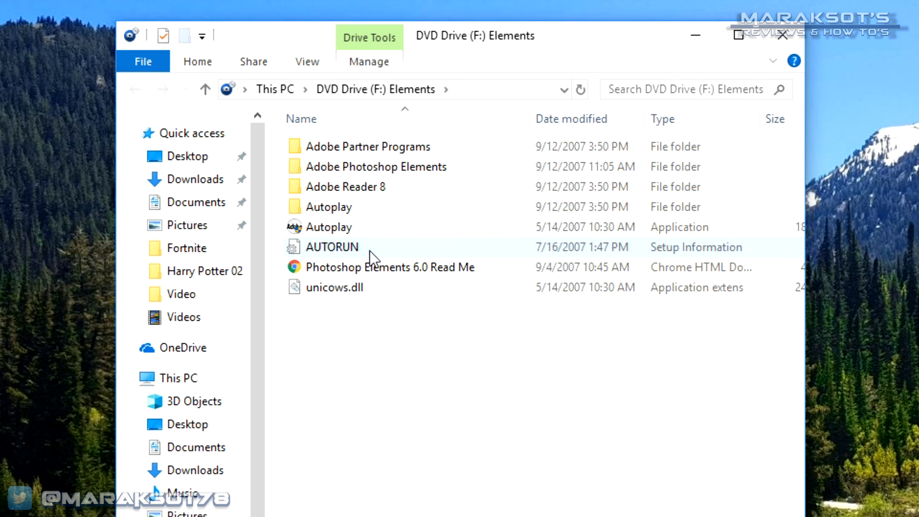
{"action": "mouse_move", "coordinate": [344, 252]}
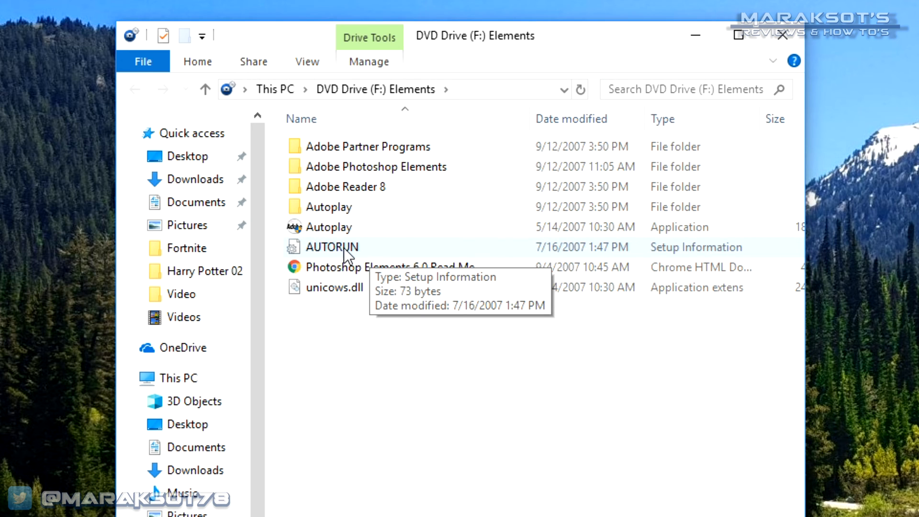
{"action": "mouse_move", "coordinate": [328, 226]}
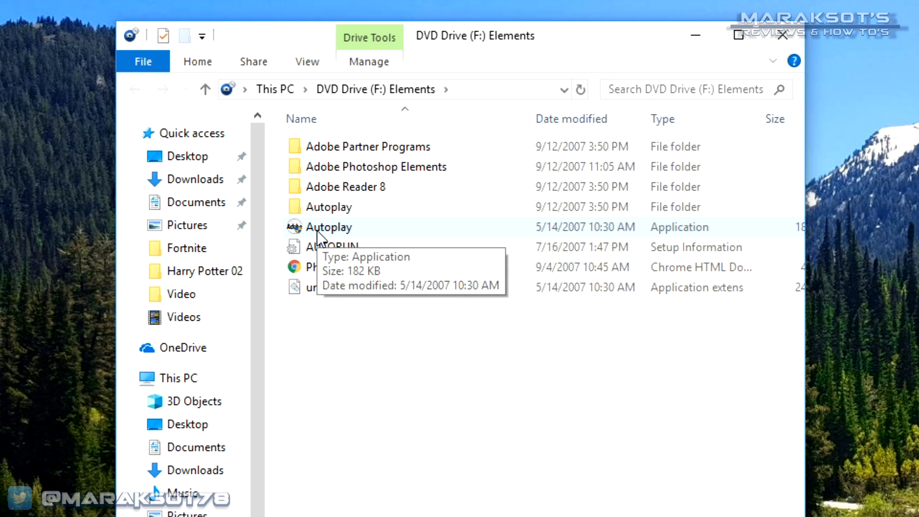
{"action": "left_click", "coordinate": [328, 227]}
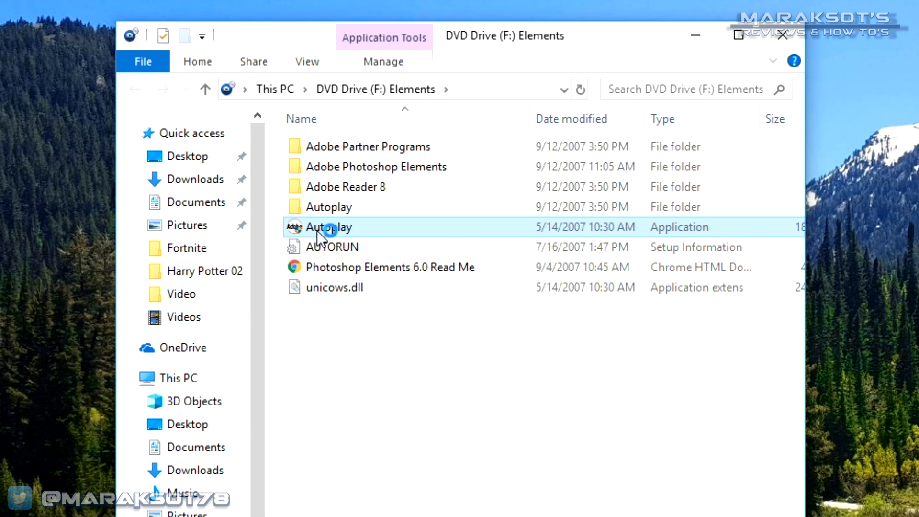
{"action": "double_click", "coordinate": [331, 228]}
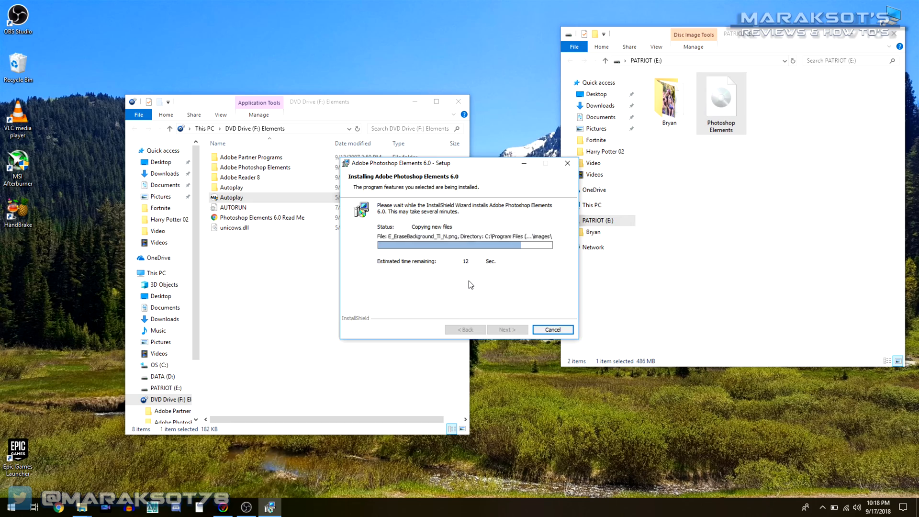
Step: Eject the DVD Drive (H:) Elements from This PC in a new File Explorer window
{"action": "right_click", "coordinate": [70, 508]}
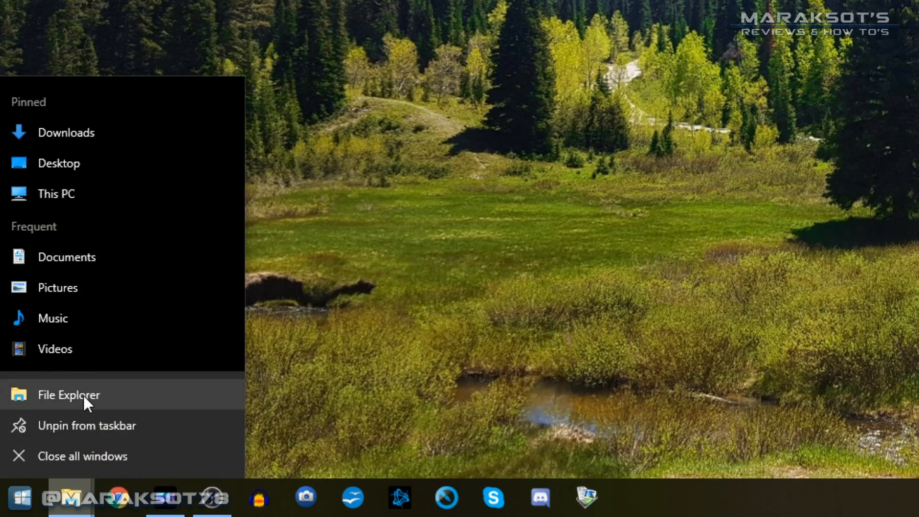
{"action": "left_click", "coordinate": [68, 394]}
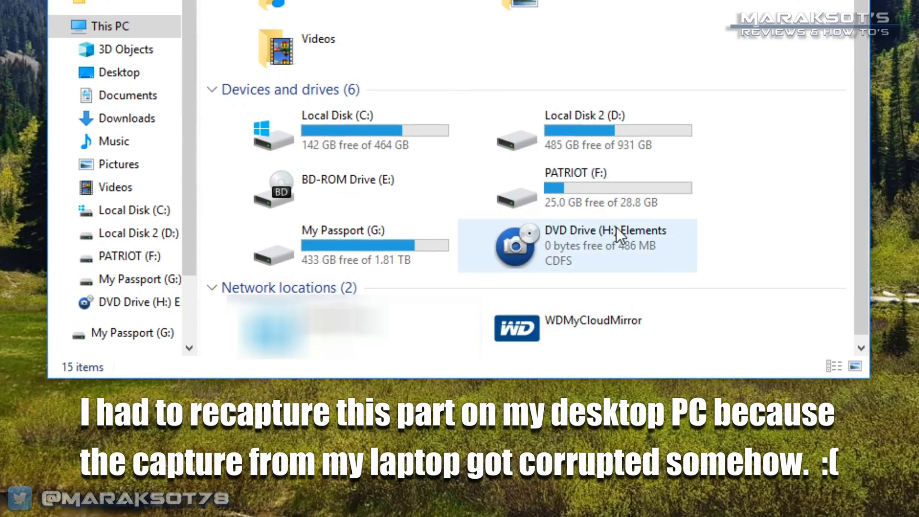
{"action": "left_click", "coordinate": [577, 245]}
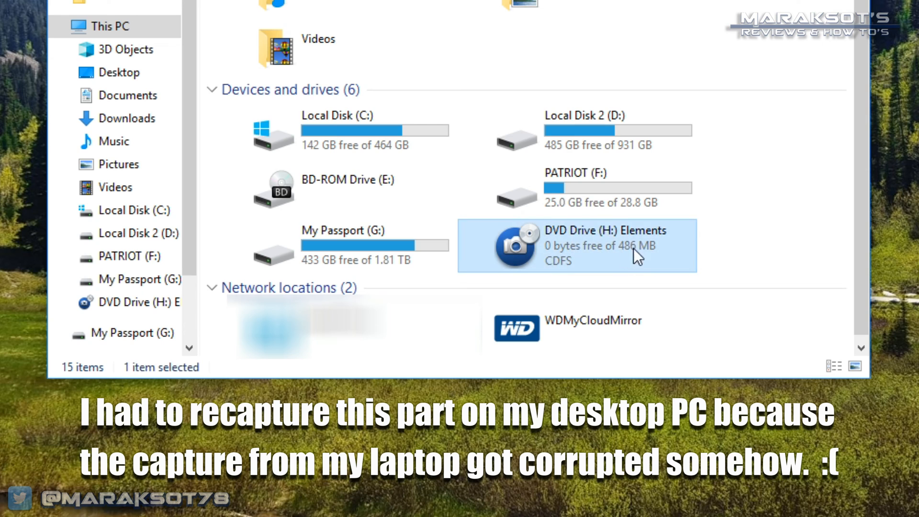
{"action": "mouse_move", "coordinate": [553, 252]}
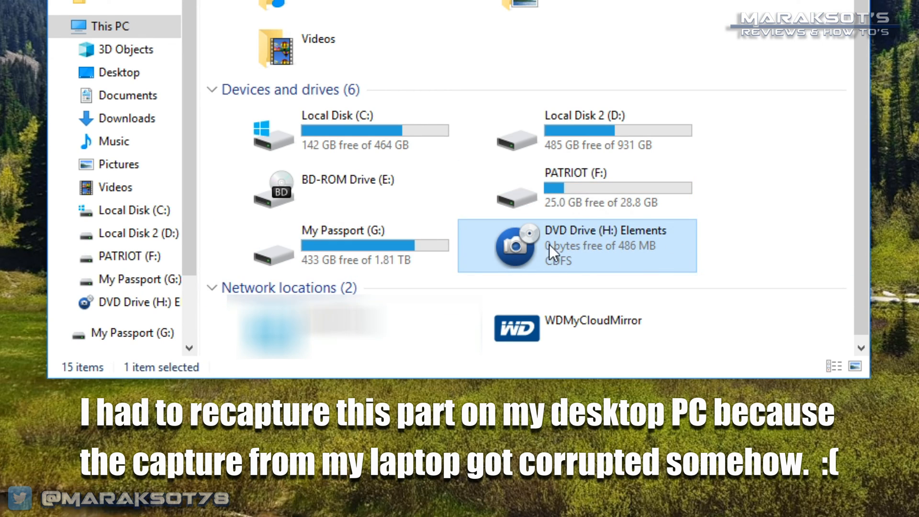
{"action": "mouse_move", "coordinate": [615, 258]}
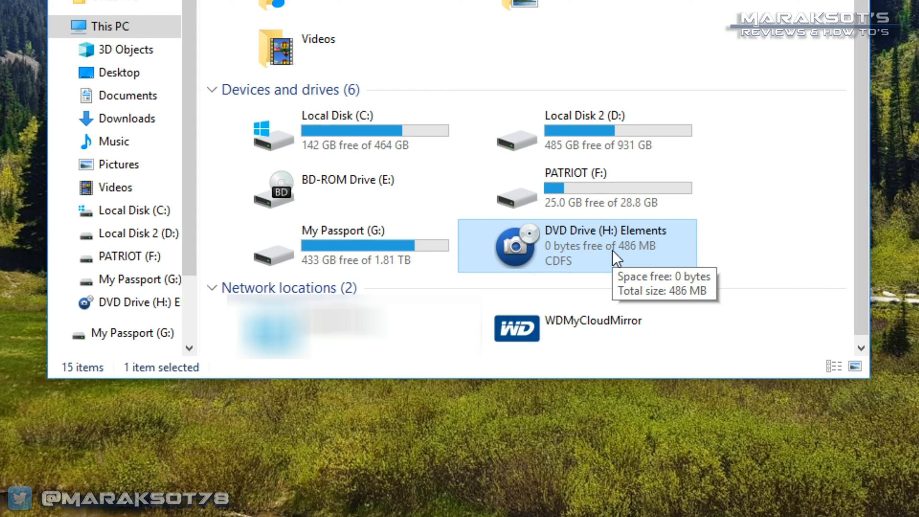
{"action": "mouse_move", "coordinate": [607, 273]}
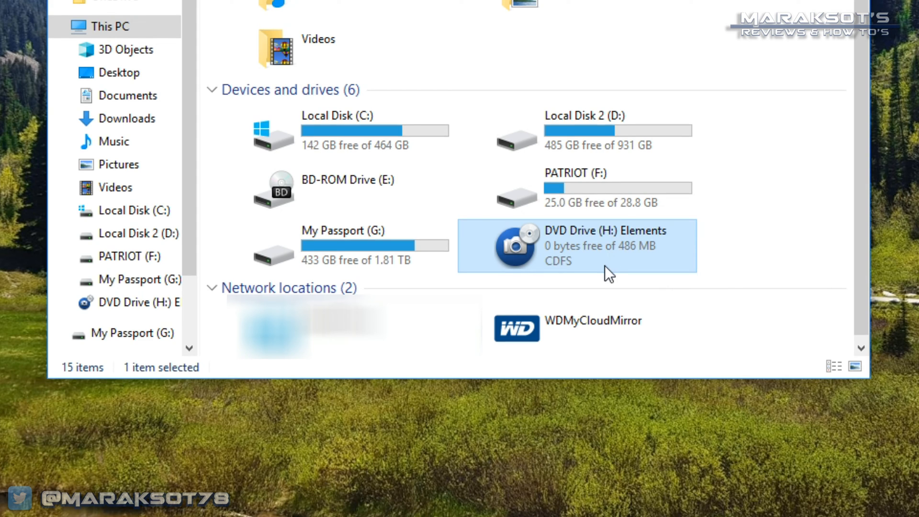
{"action": "mouse_move", "coordinate": [608, 272]}
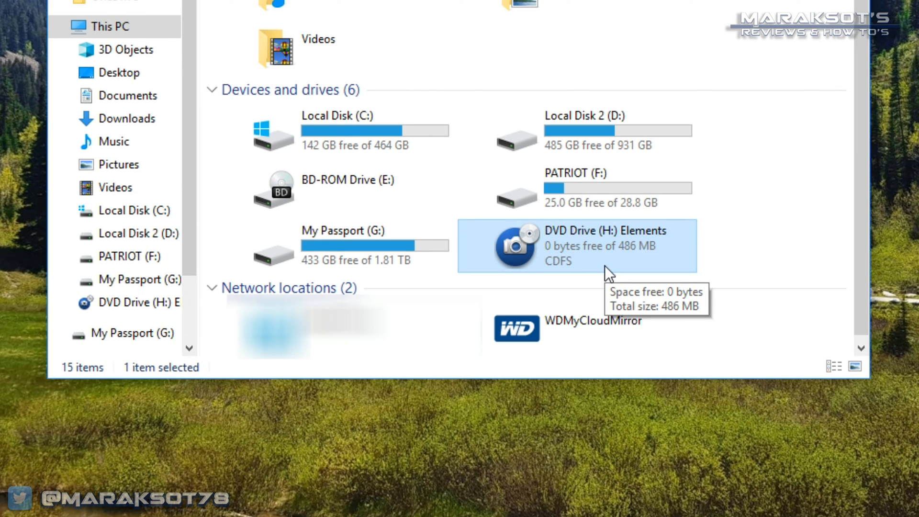
{"action": "mouse_move", "coordinate": [590, 260]}
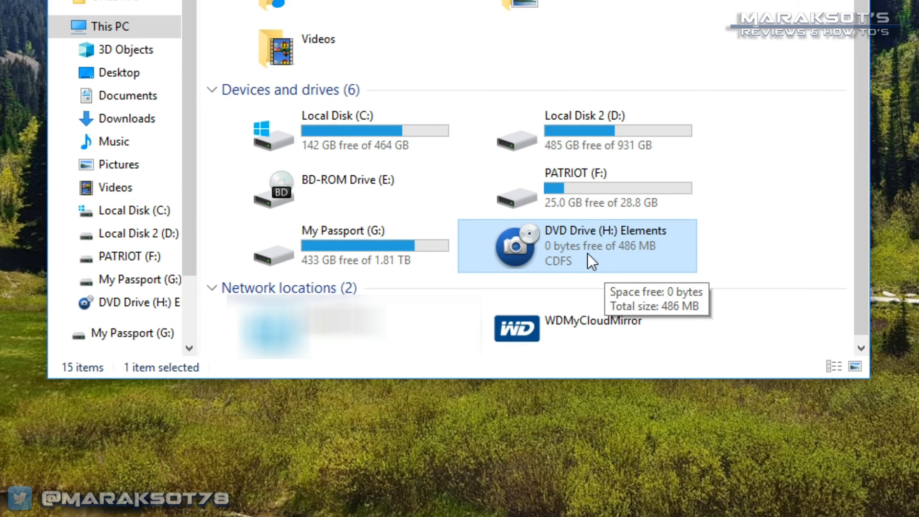
{"action": "right_click", "coordinate": [576, 245]}
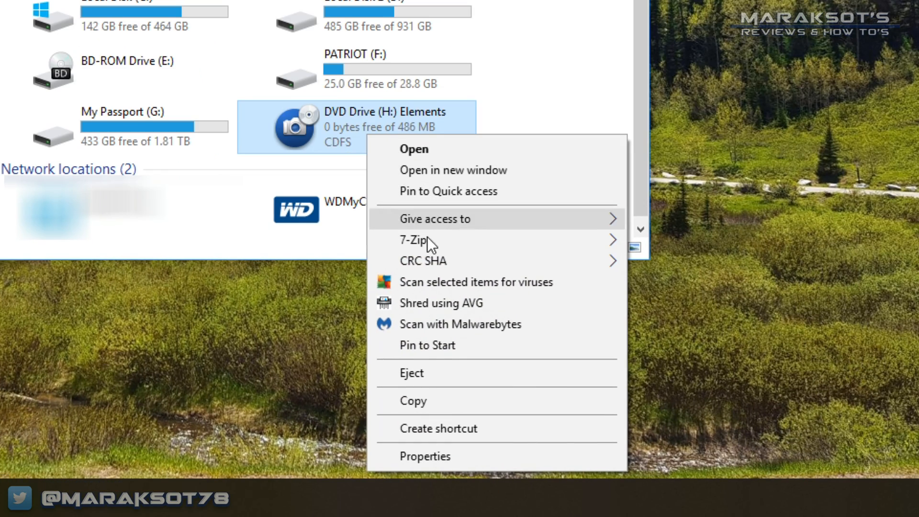
{"action": "mouse_move", "coordinate": [422, 373]}
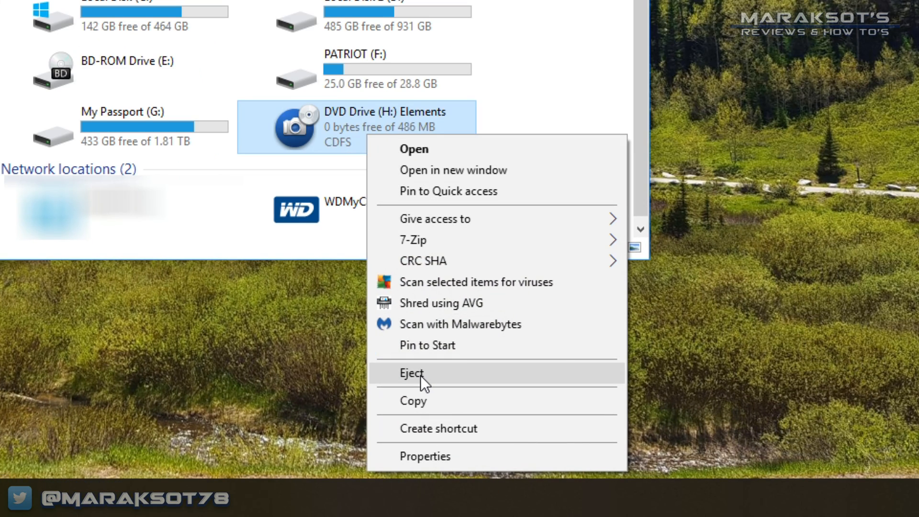
{"action": "left_click", "coordinate": [411, 373]}
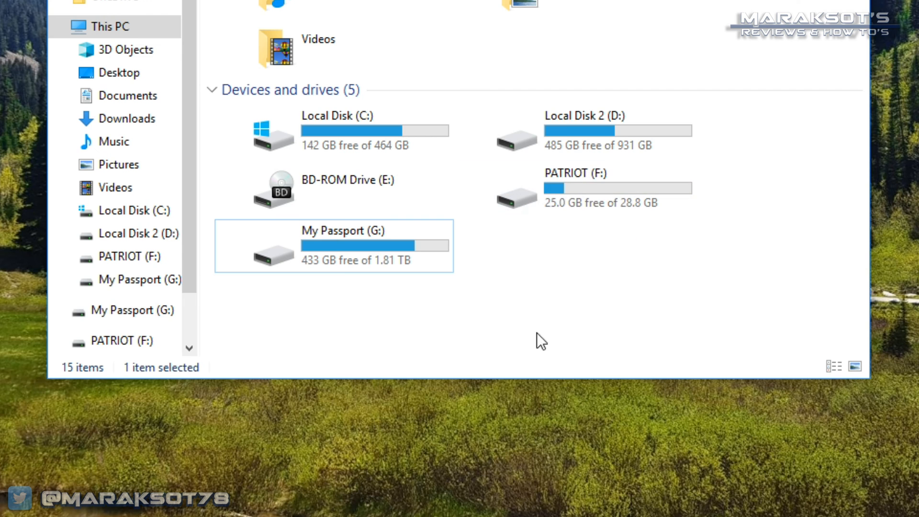
{"action": "mouse_move", "coordinate": [613, 262]}
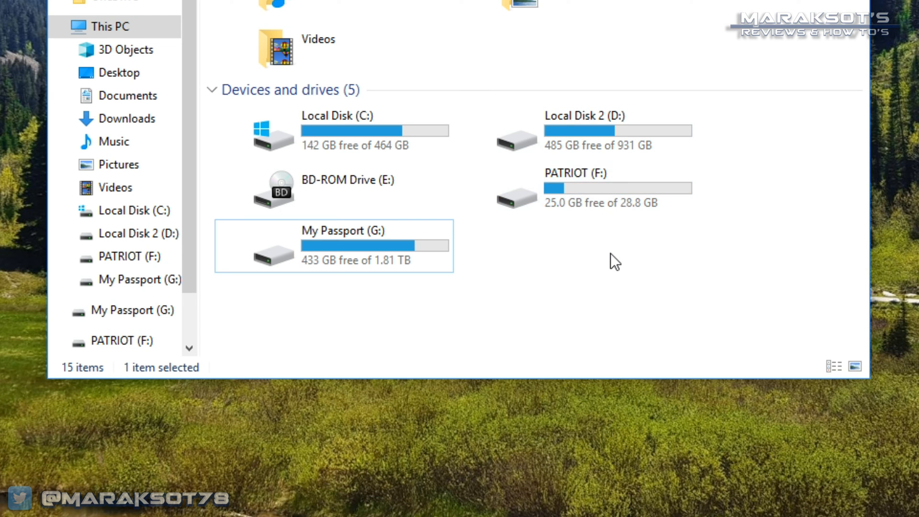